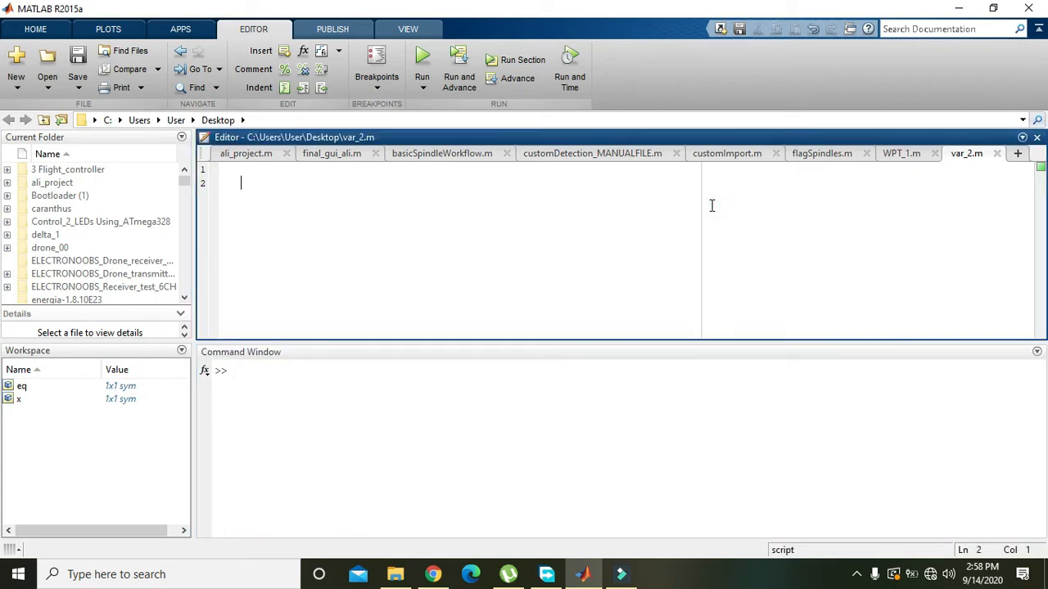
# Enter the line p=x^2+6*x+10 on a fresh line of the script.
pyautogui.press('enter')
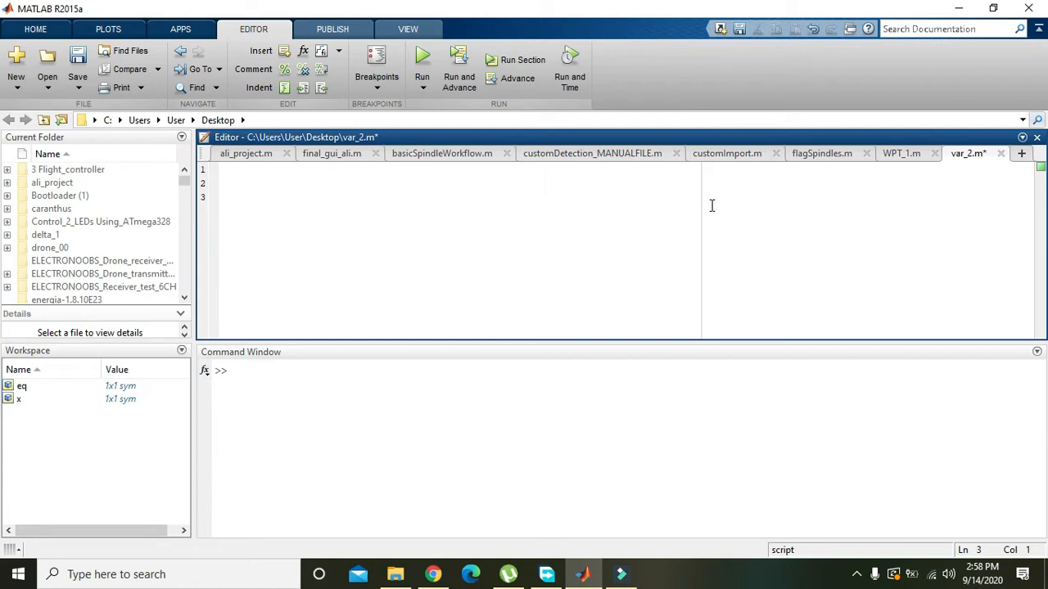
pyautogui.write('p')
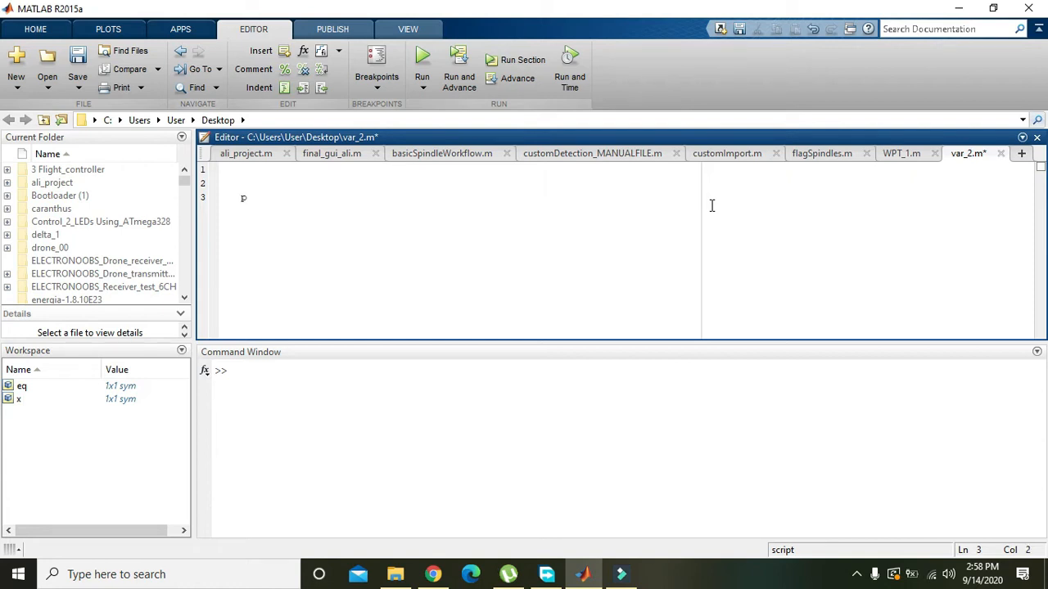
pyautogui.write('=')
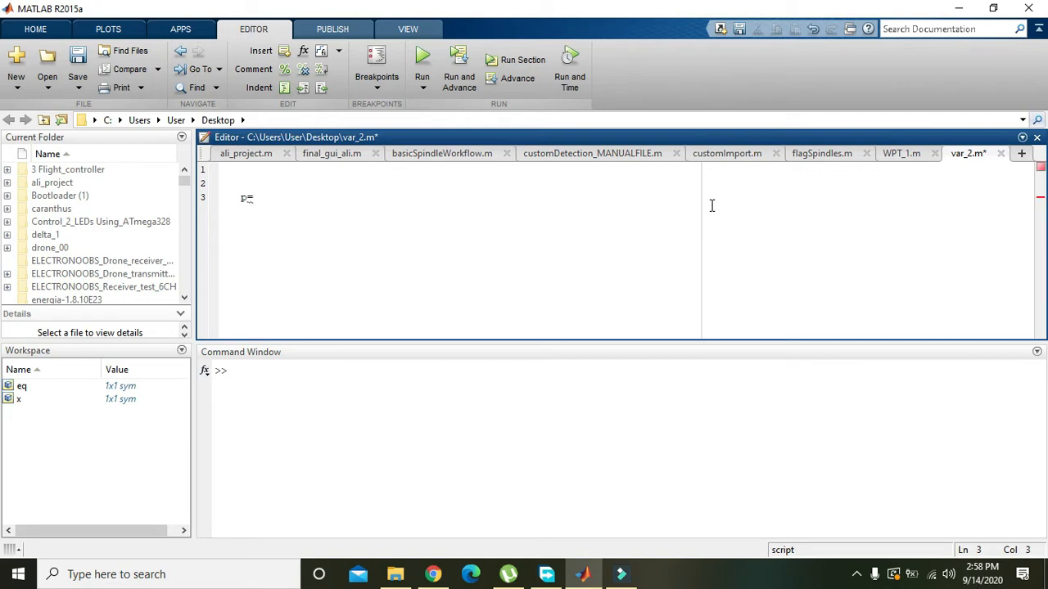
pyautogui.write('x')
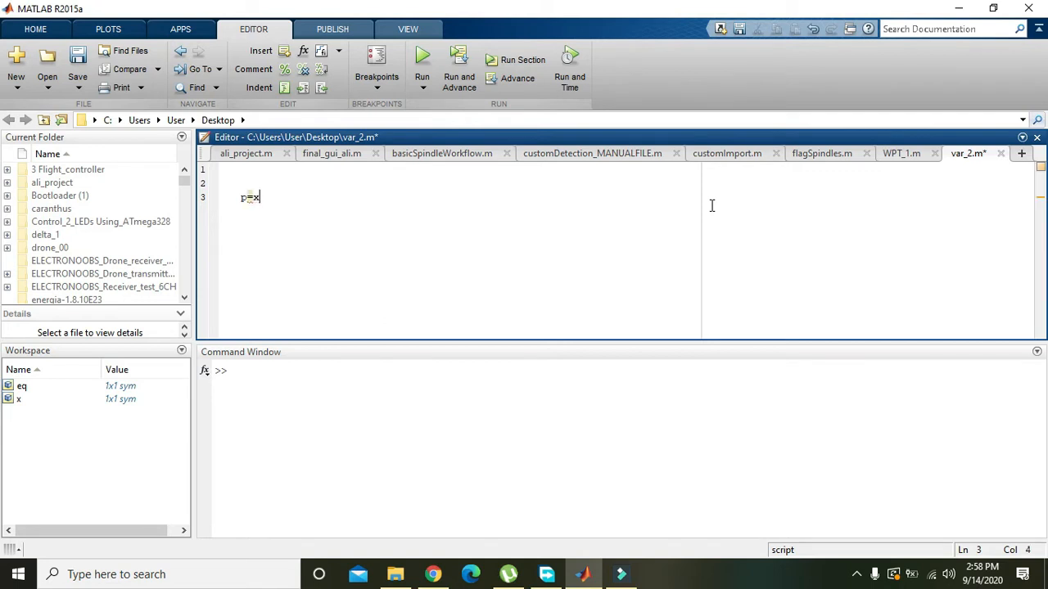
pyautogui.write('^2+')
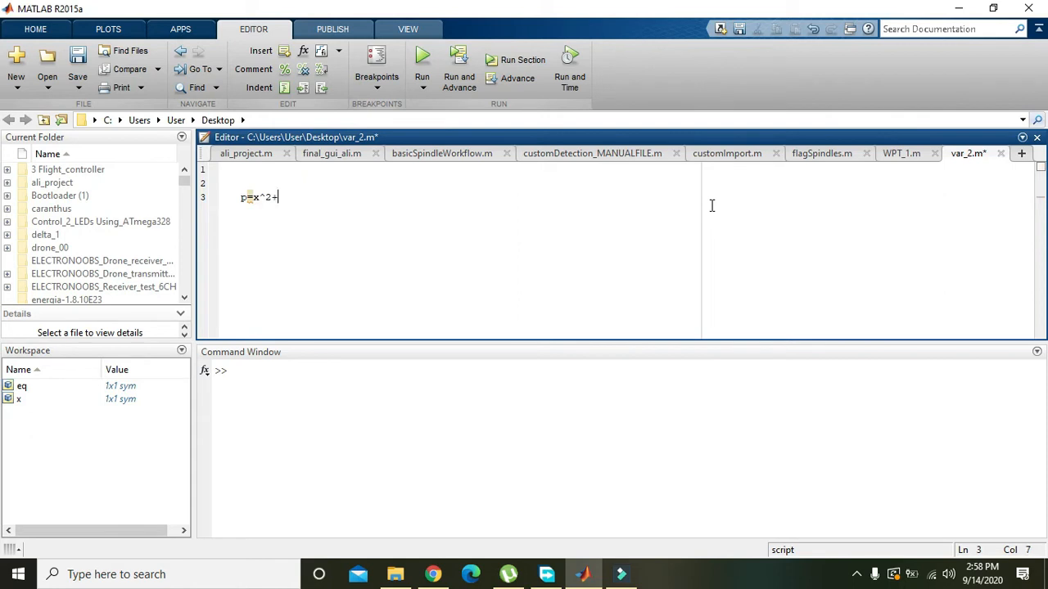
pyautogui.write('6')
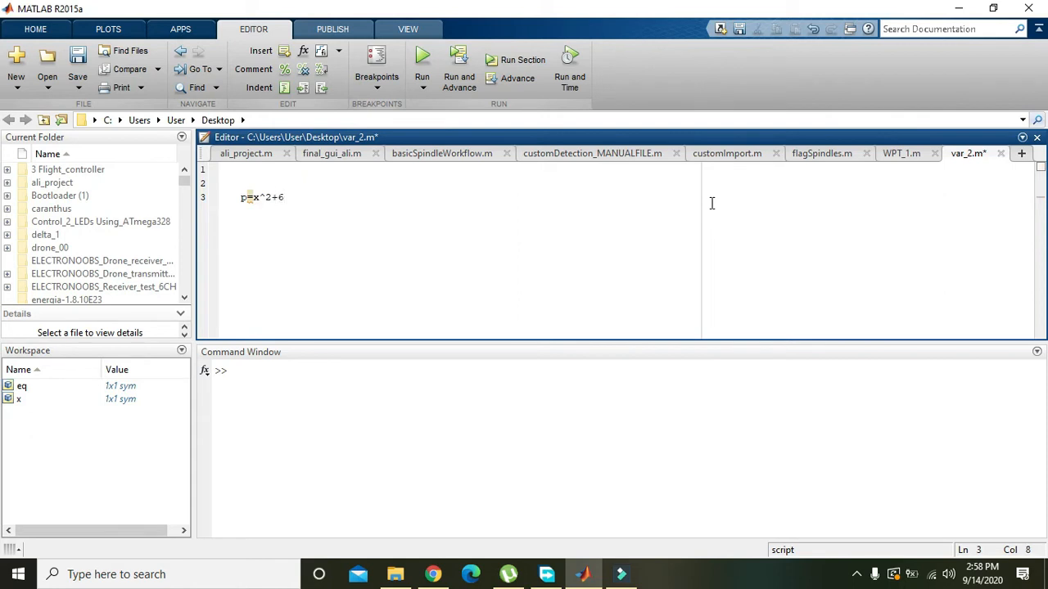
pyautogui.write('*')
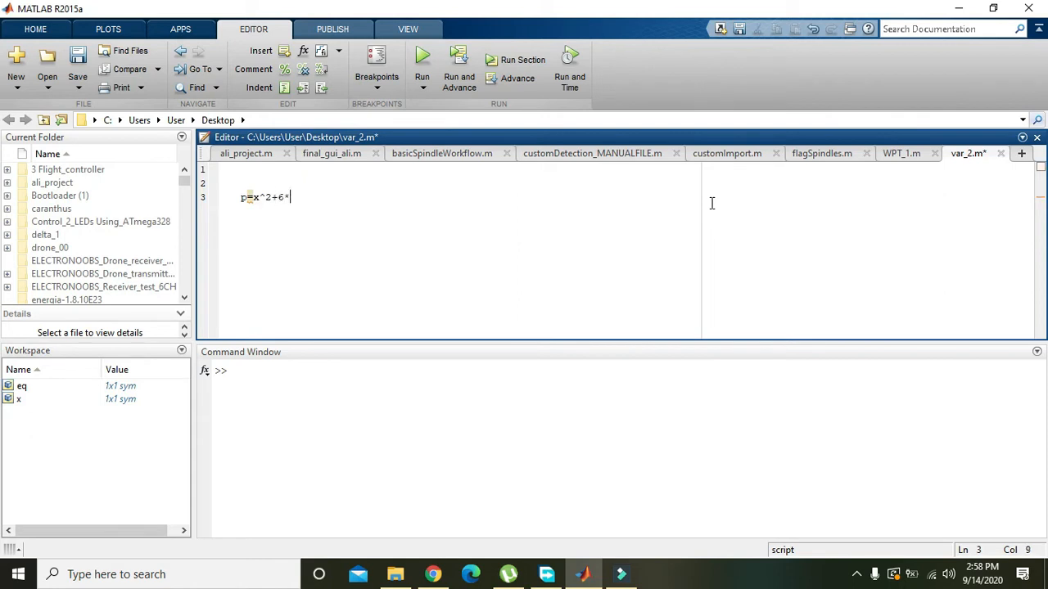
pyautogui.write('x++')
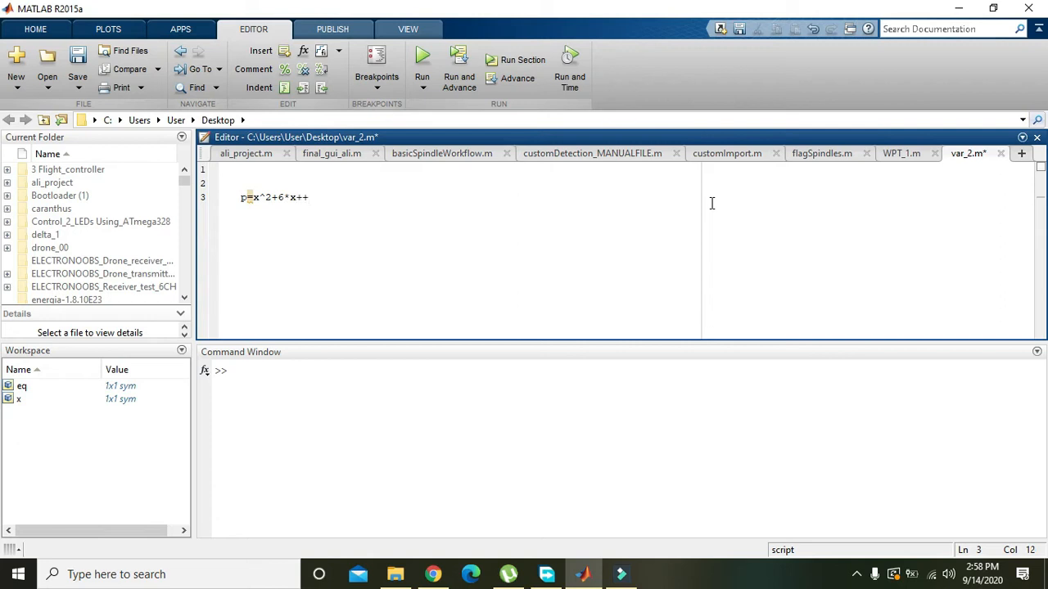
pyautogui.write('0')
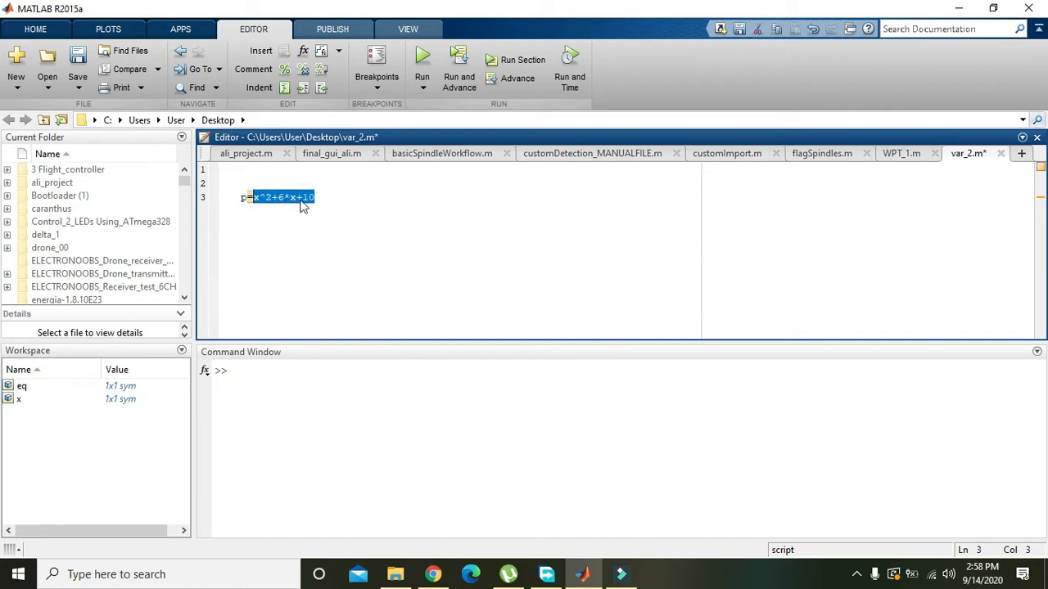
pyautogui.click(244, 182)
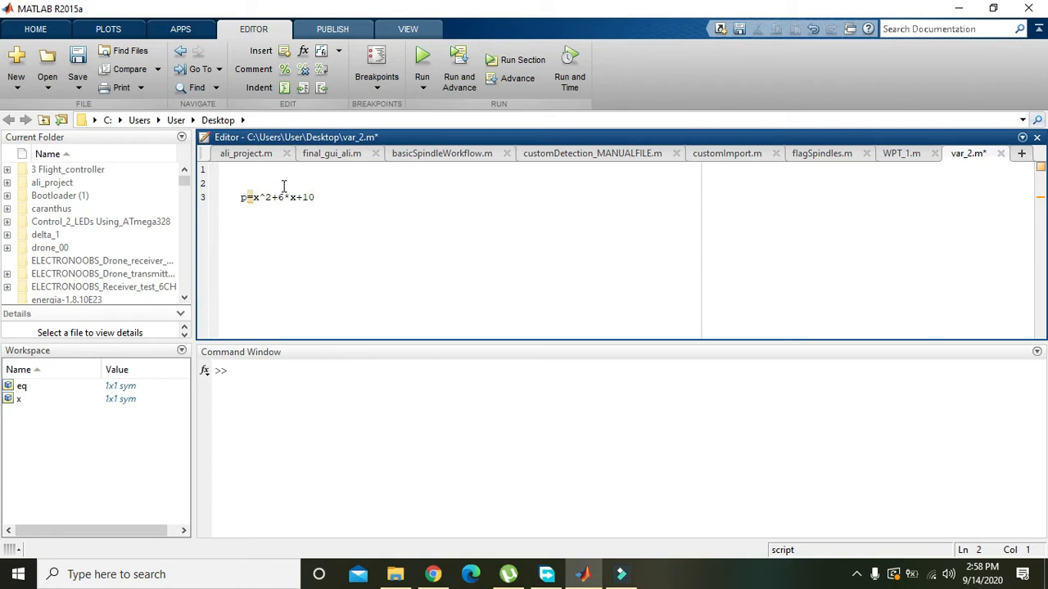
# Add syms x above the polynomial and run the script to print p = x^2 + 6*x + 10.
pyautogui.doubleClick(255, 196)
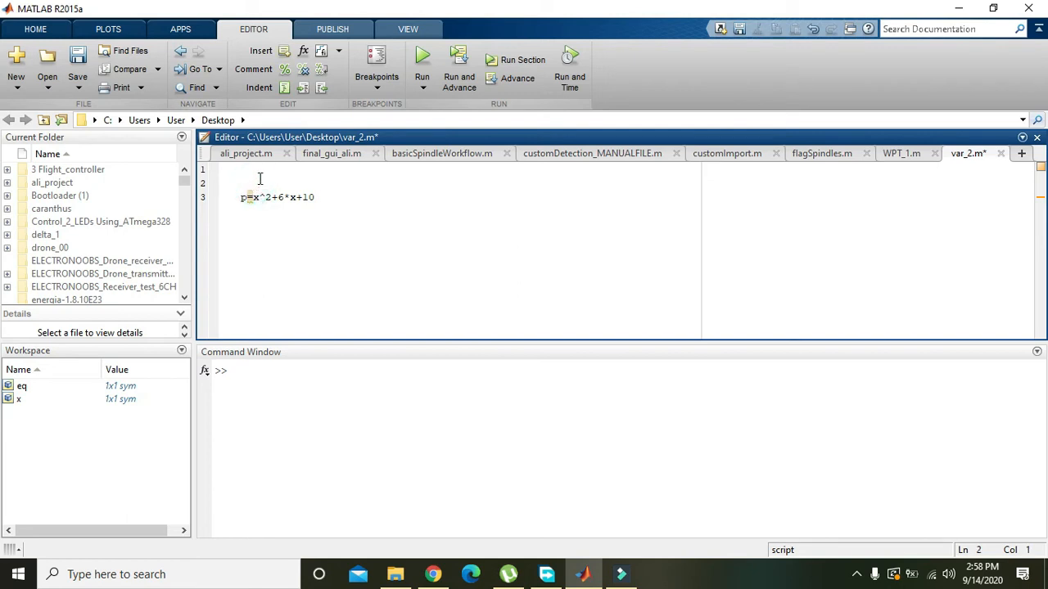
pyautogui.write('syms x')
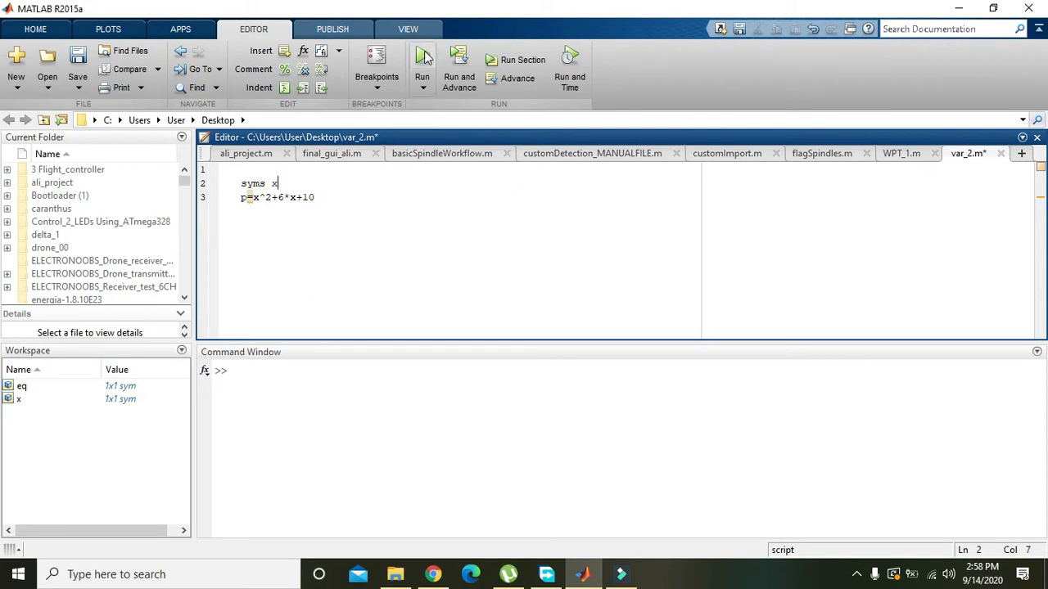
pyautogui.click(423, 62)
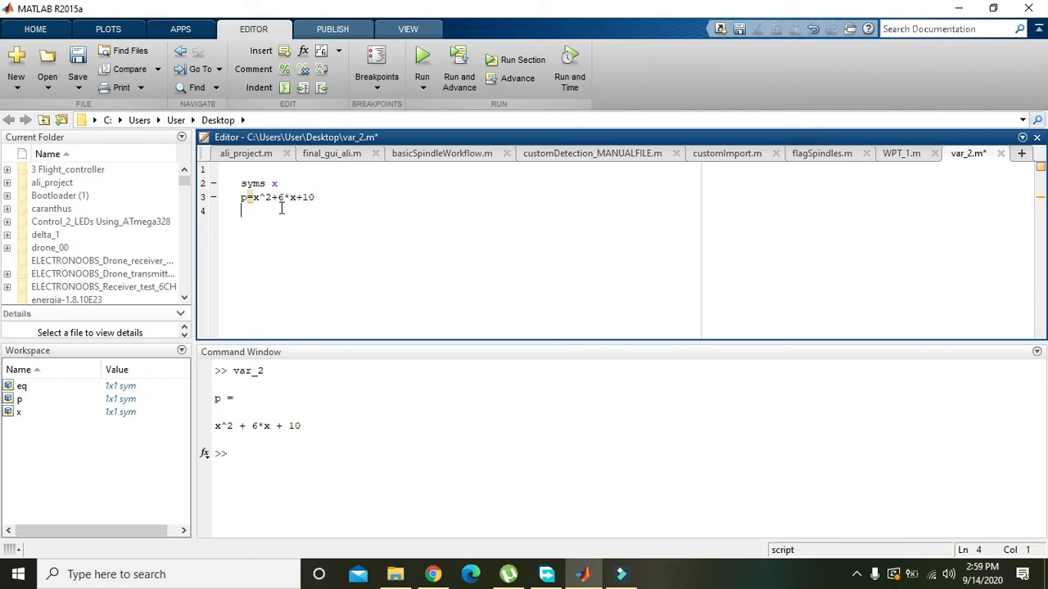
# Add sym2poly(p) on line 4 and run, giving ans = 1 6 10 in the Command Window.
pyautogui.write('sym2poly(')
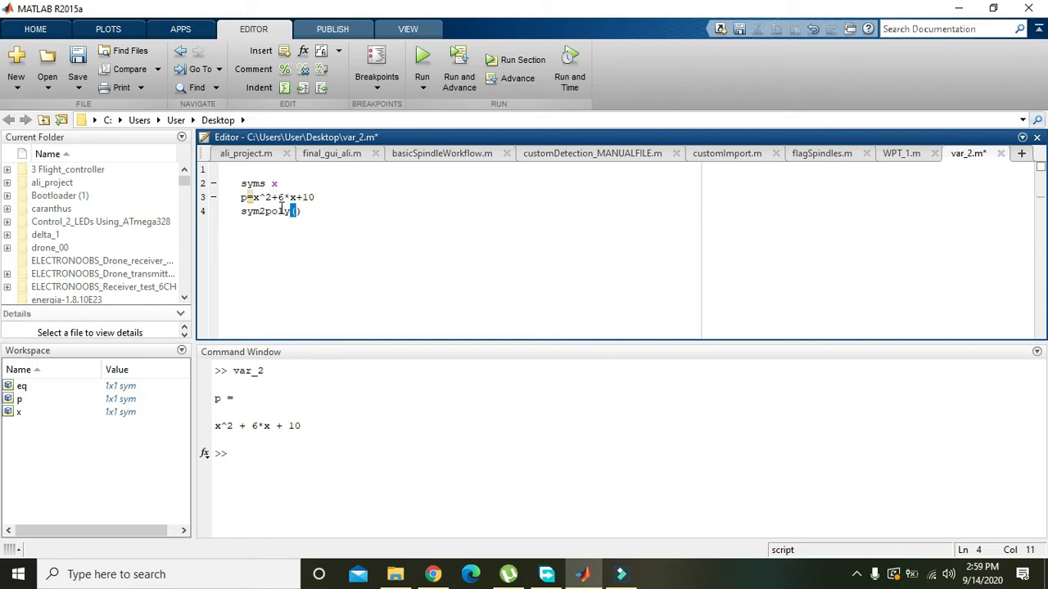
pyautogui.write('p')
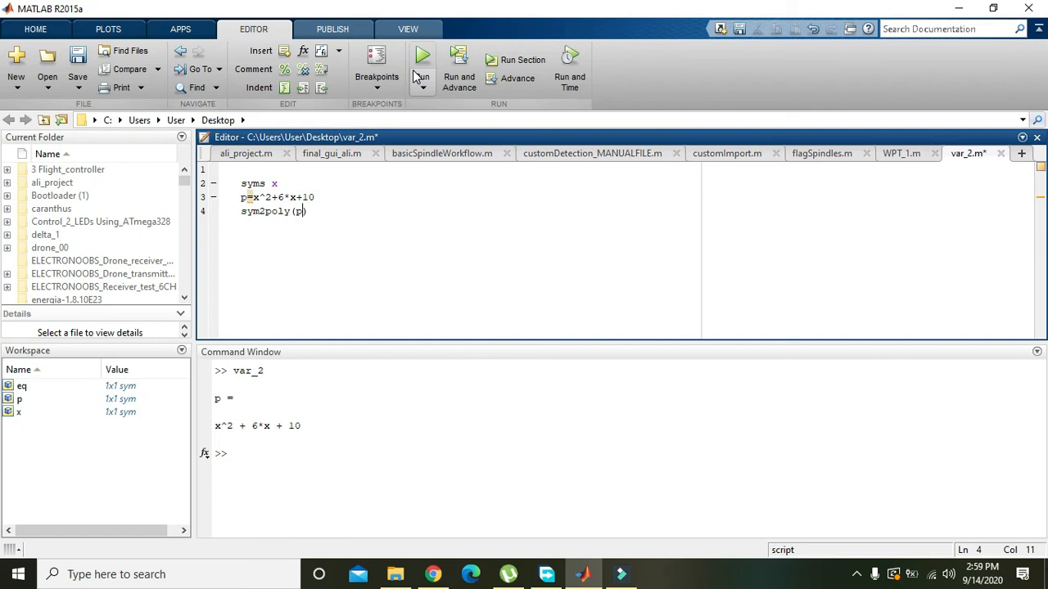
pyautogui.moveTo(423, 59)
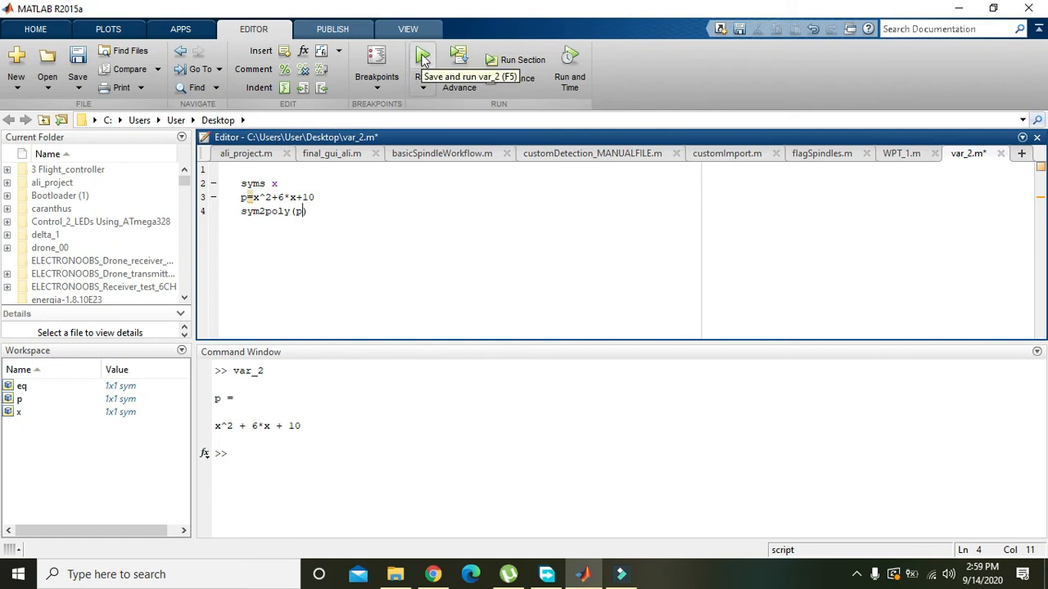
pyautogui.click(422, 59)
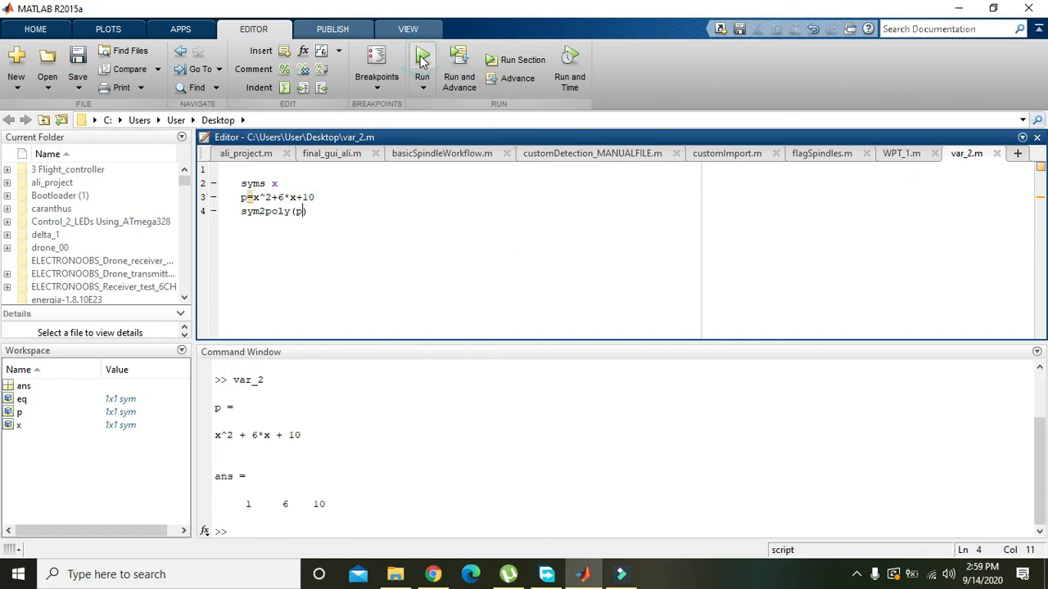
pyautogui.click(422, 55)
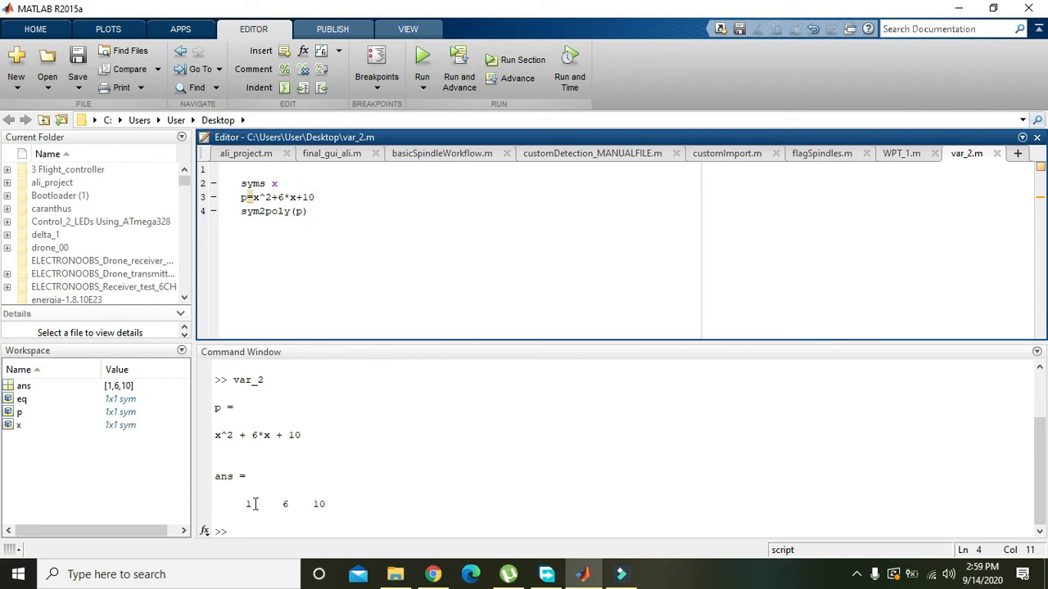
pyautogui.doubleClick(249, 504)
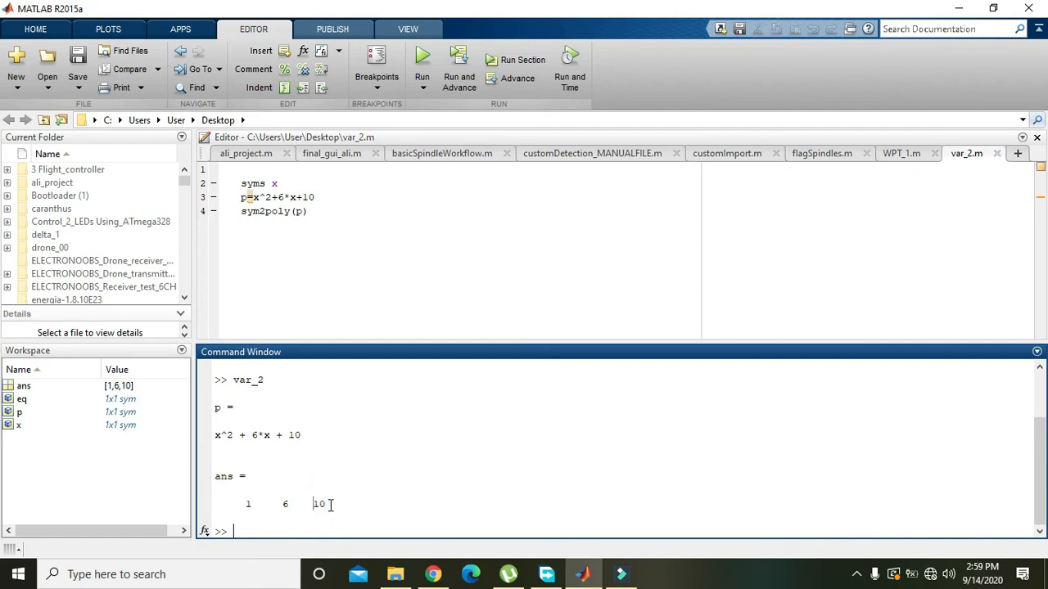
pyautogui.doubleClick(318, 504)
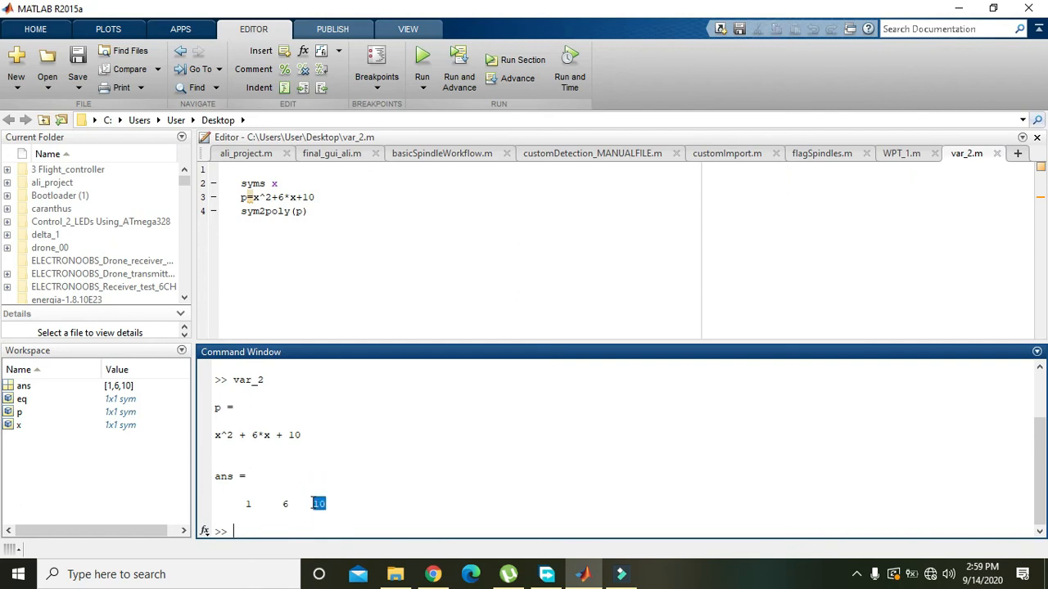